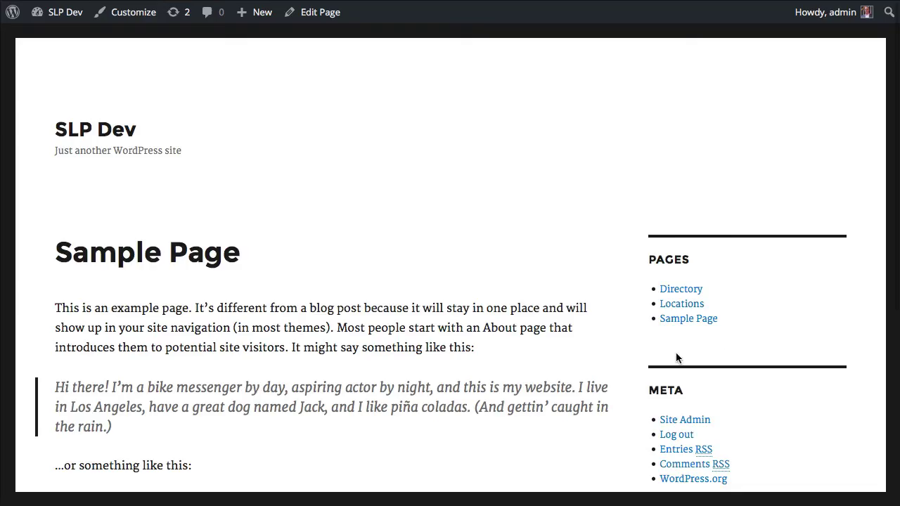
{"action": "mouse_move", "coordinate": [672, 343]}
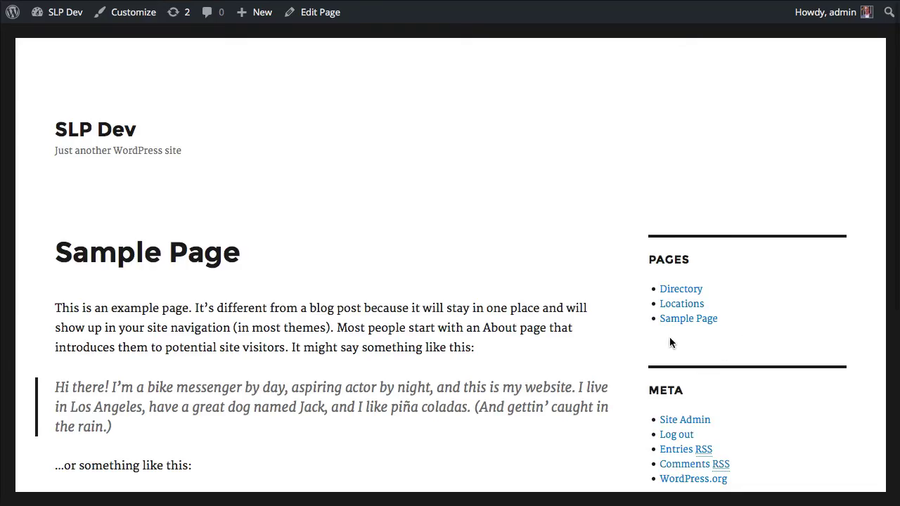
{"action": "mouse_move", "coordinate": [705, 337]}
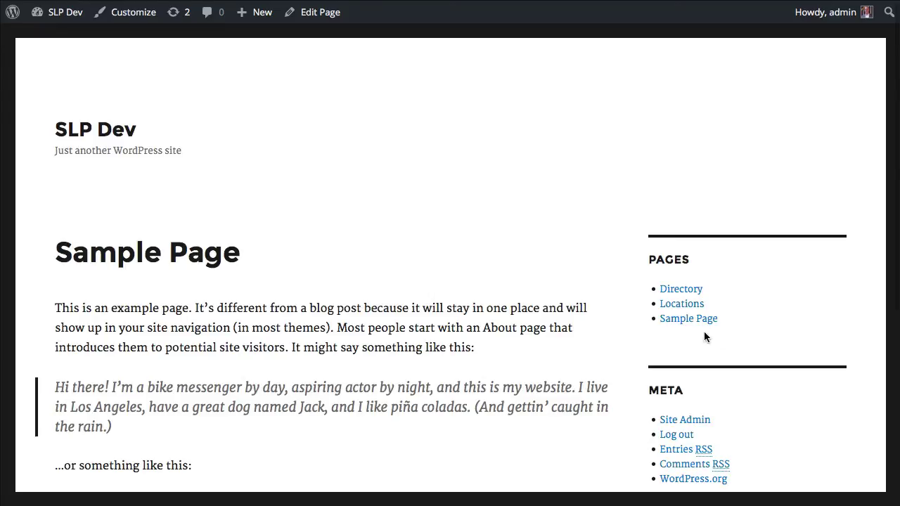
{"action": "mouse_move", "coordinate": [667, 354]}
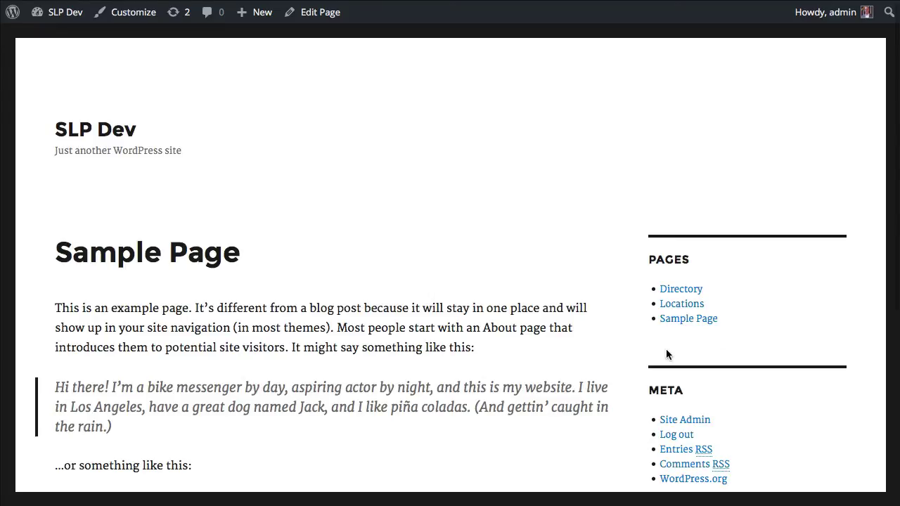
{"action": "mouse_move", "coordinate": [711, 357]}
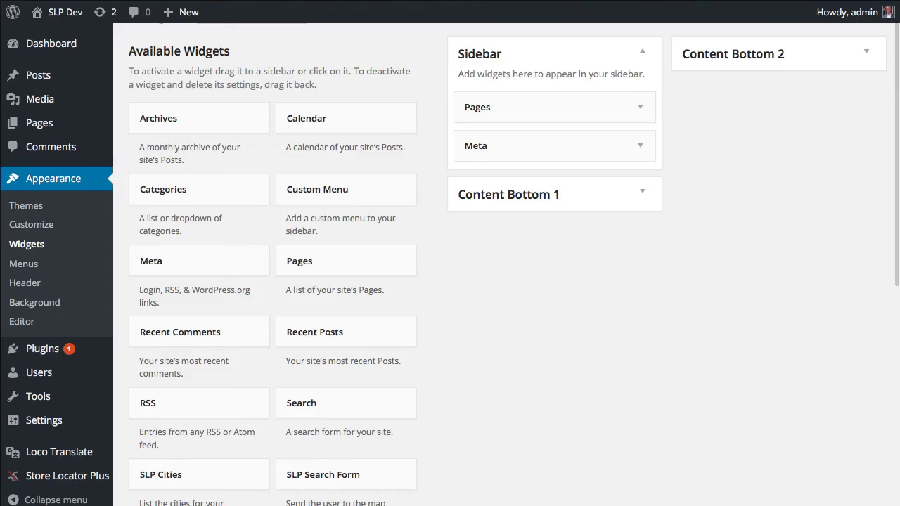
Give the SLP Cities sidebar widget the map page URL /locations/ and save it
{"action": "scroll", "scroll_direction": "down", "scroll_amount": 3}
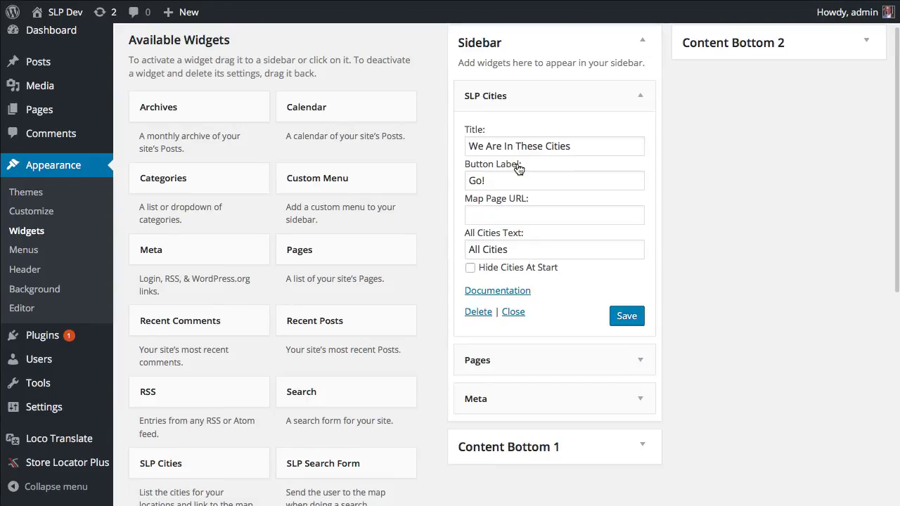
{"action": "left_click", "coordinate": [554, 213]}
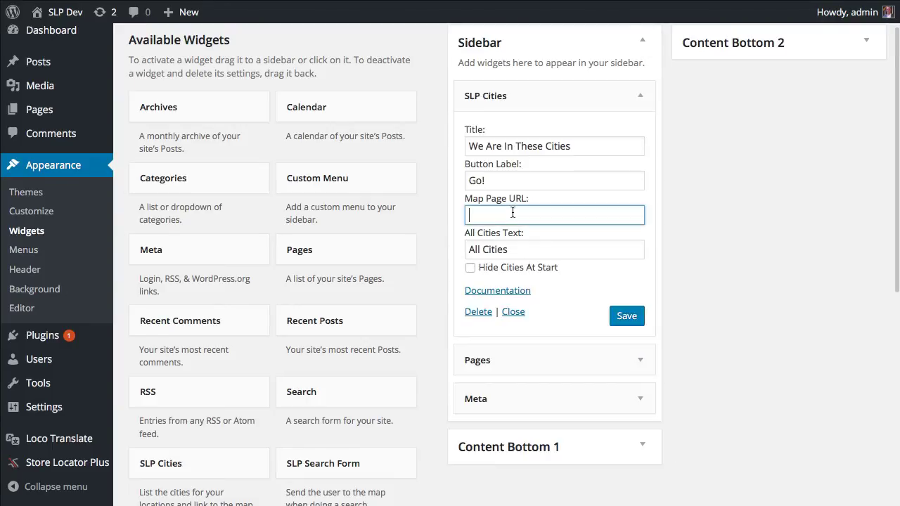
{"action": "type", "text": "/locations/"}
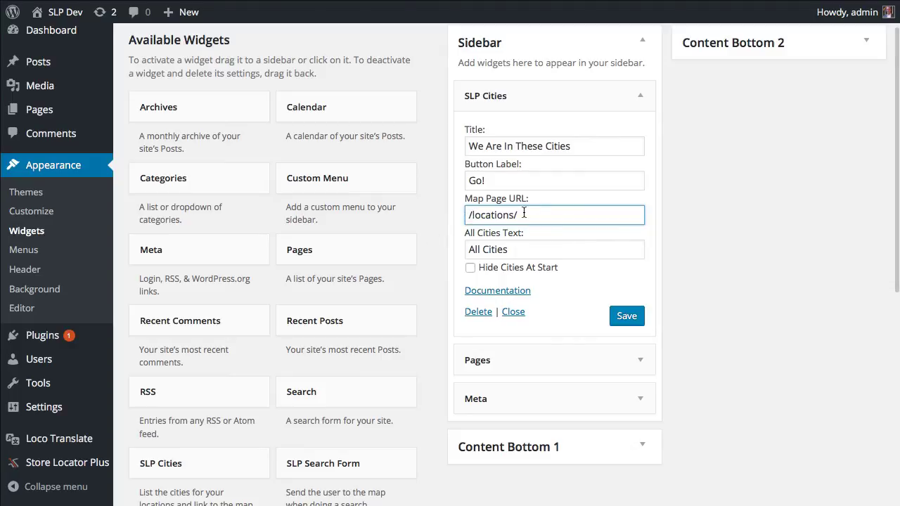
{"action": "left_click", "coordinate": [626, 315]}
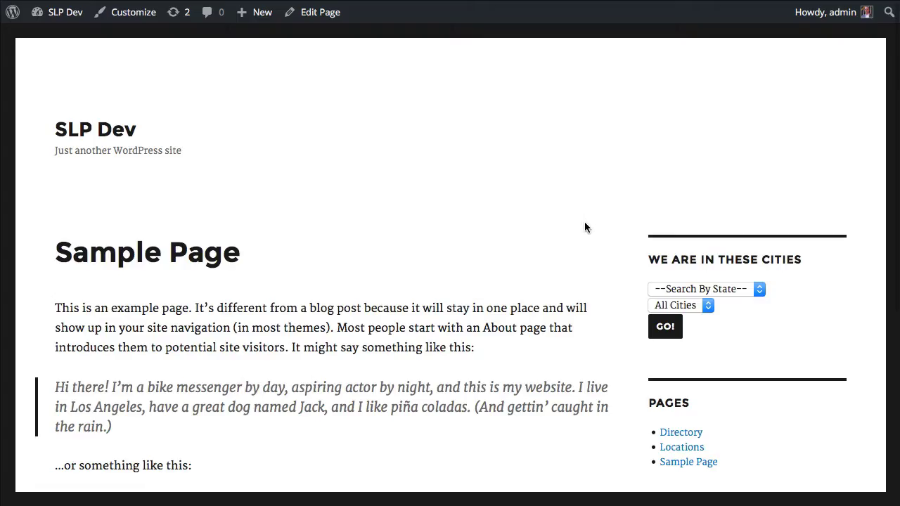
{"action": "mouse_move", "coordinate": [702, 289]}
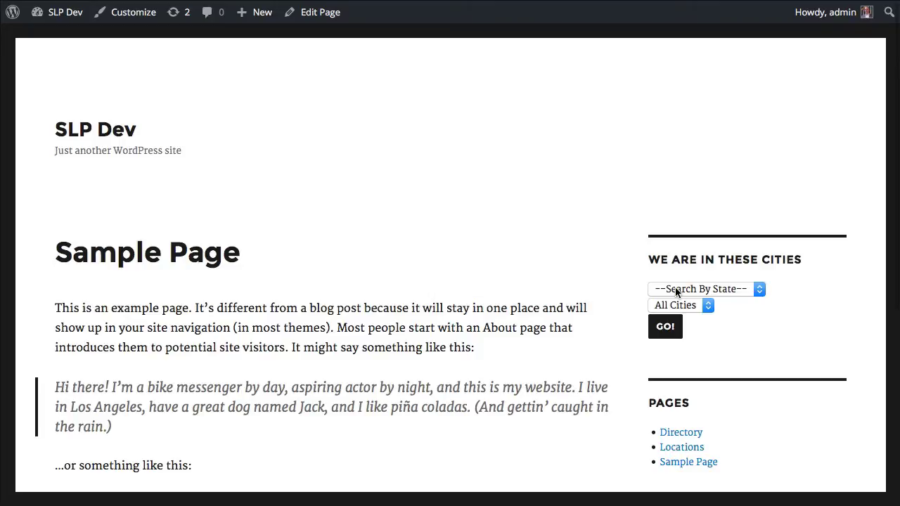
Check the new cities widget's state dropdown on the live Sample Page sidebar
{"action": "left_click", "coordinate": [705, 290]}
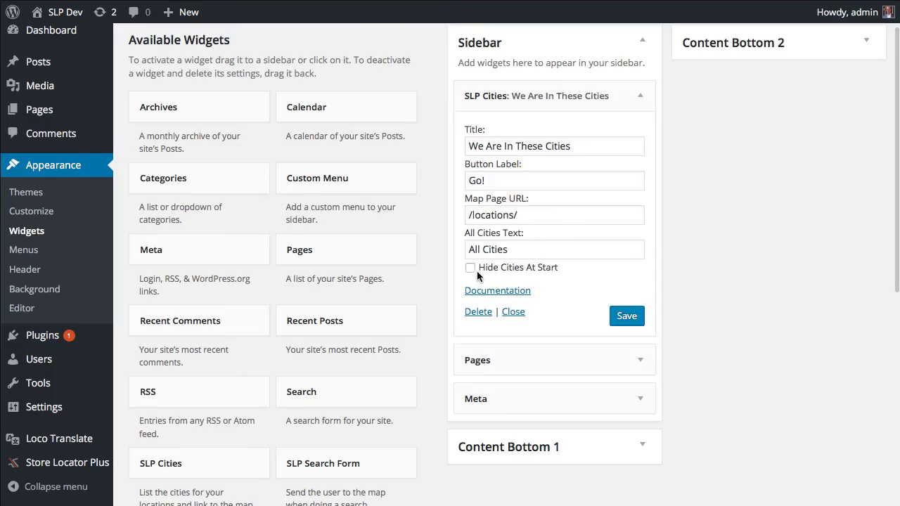
Enable Hide Cities At Start and begin replacing the All Cities text with 'Se'
{"action": "left_click", "coordinate": [469, 267]}
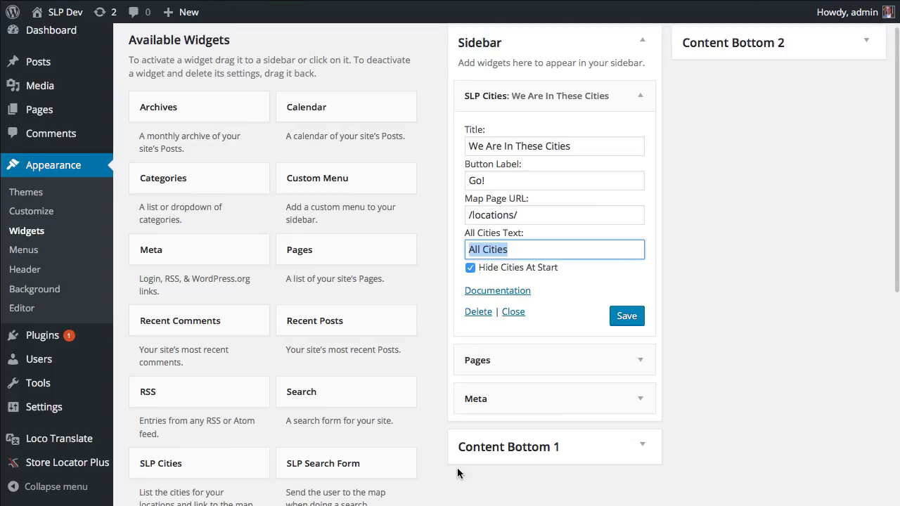
{"action": "type", "text": "Se"}
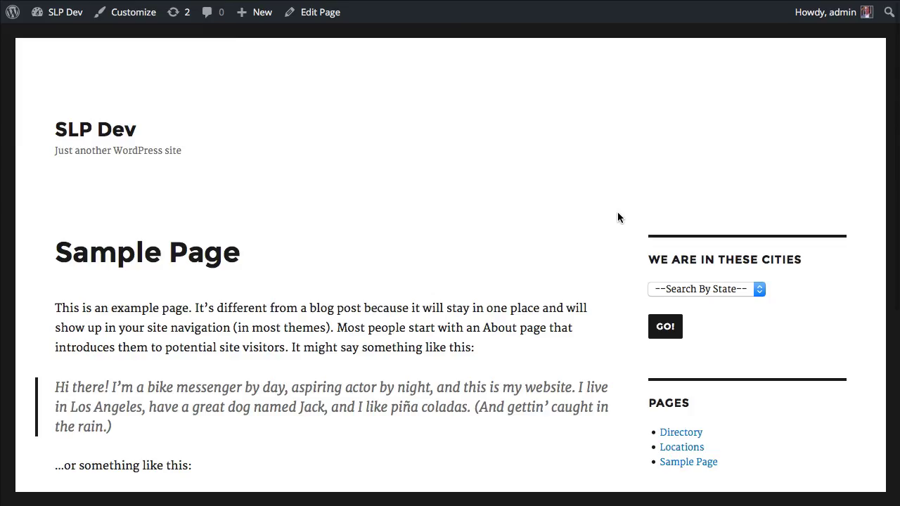
Choose state SC and city Charleston in the sidebar widget and run the location search
{"action": "left_click", "coordinate": [706, 290]}
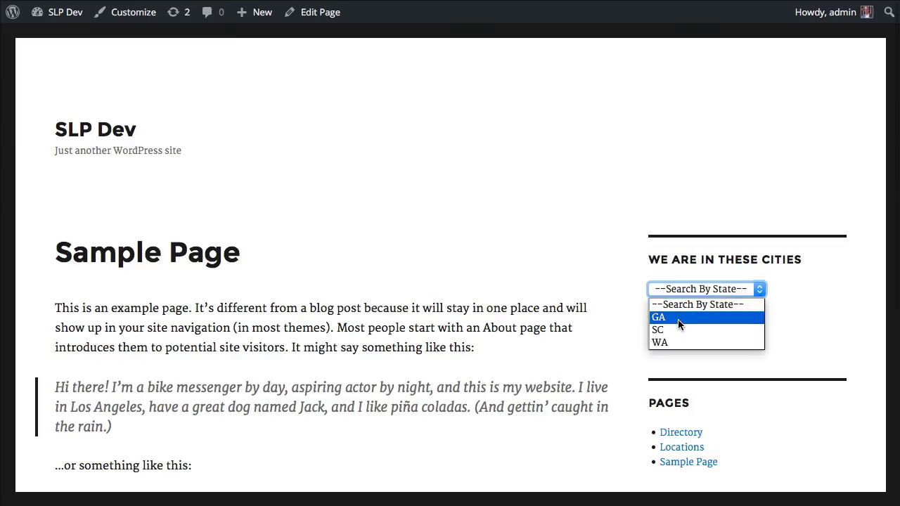
{"action": "left_click", "coordinate": [656, 329]}
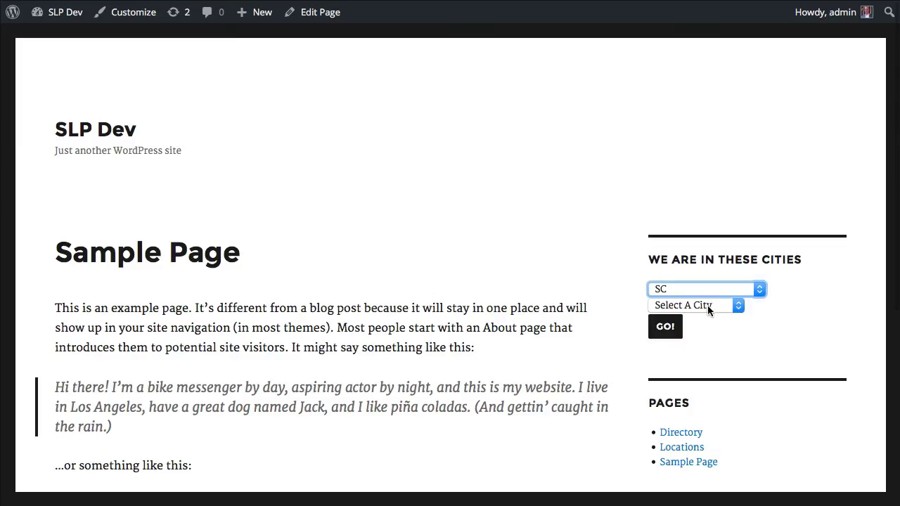
{"action": "left_click", "coordinate": [691, 303]}
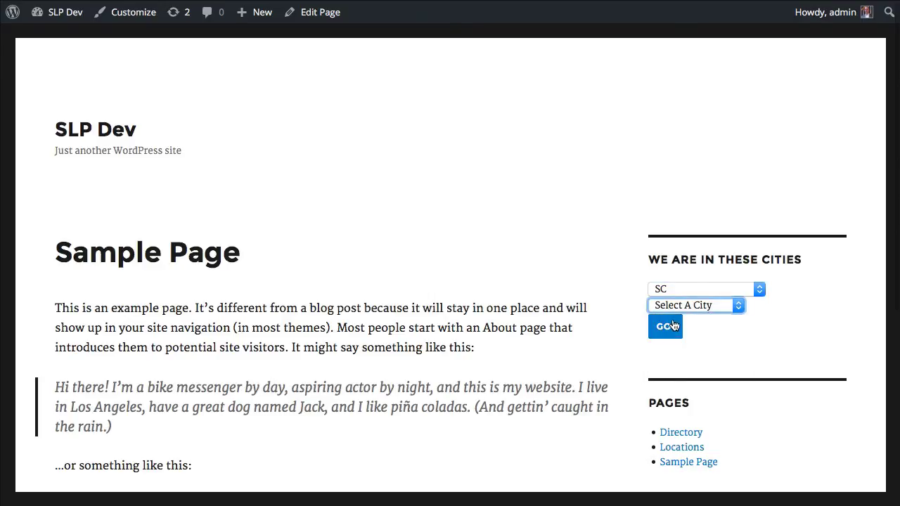
{"action": "left_click", "coordinate": [691, 305]}
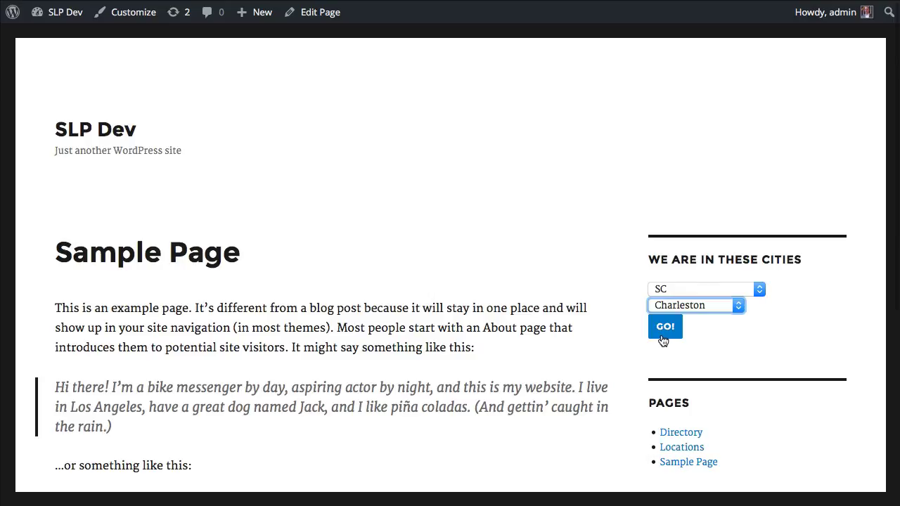
{"action": "left_click", "coordinate": [664, 326]}
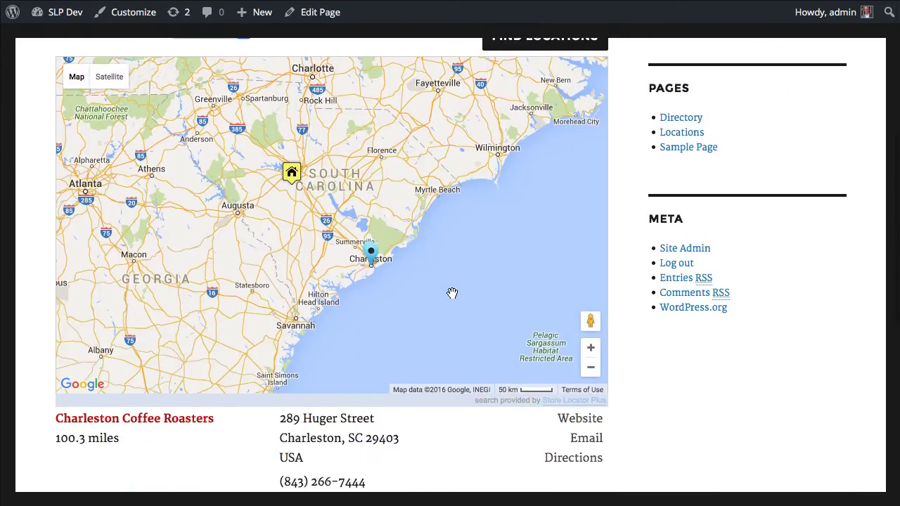
Scroll through the Charleston search results on the locations map page
{"action": "scroll", "scroll_direction": "down", "scroll_amount": 3}
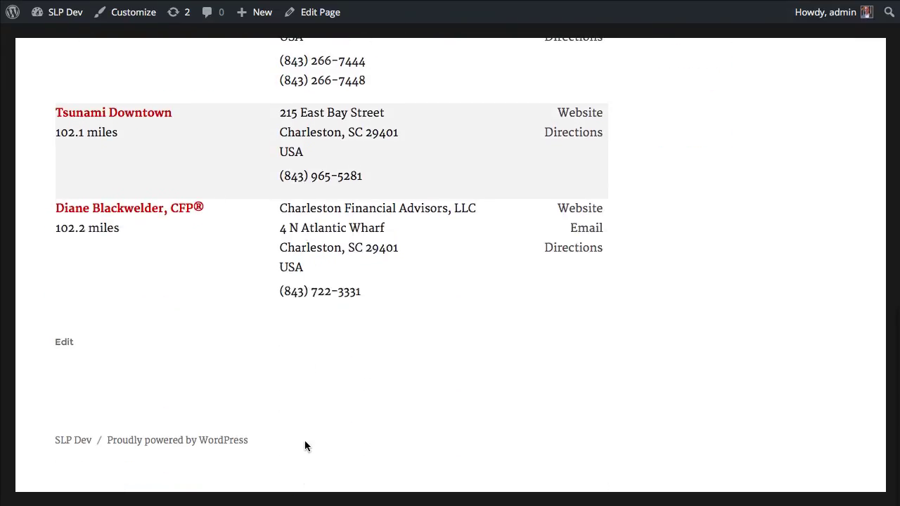